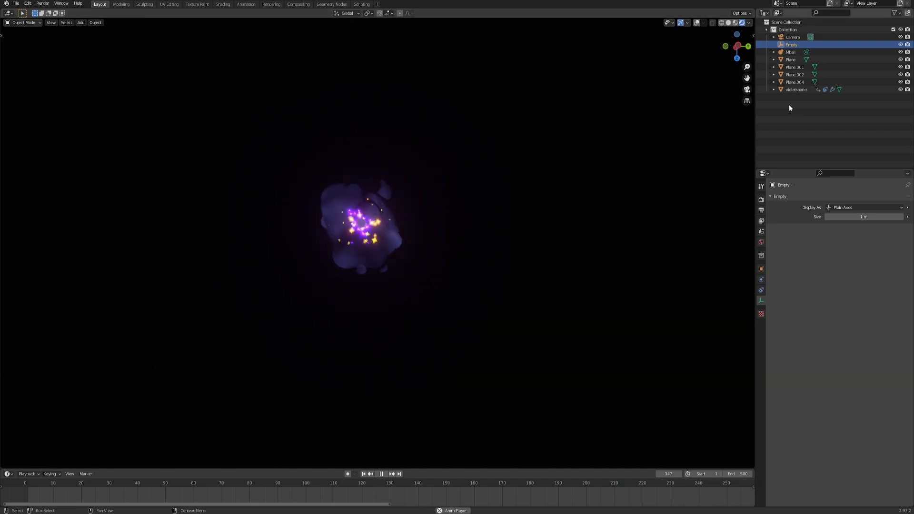
Select the violetsparks emitter and show its Particle Properties listing the four systems.
{"action": "left_click", "coordinate": [796, 89]}
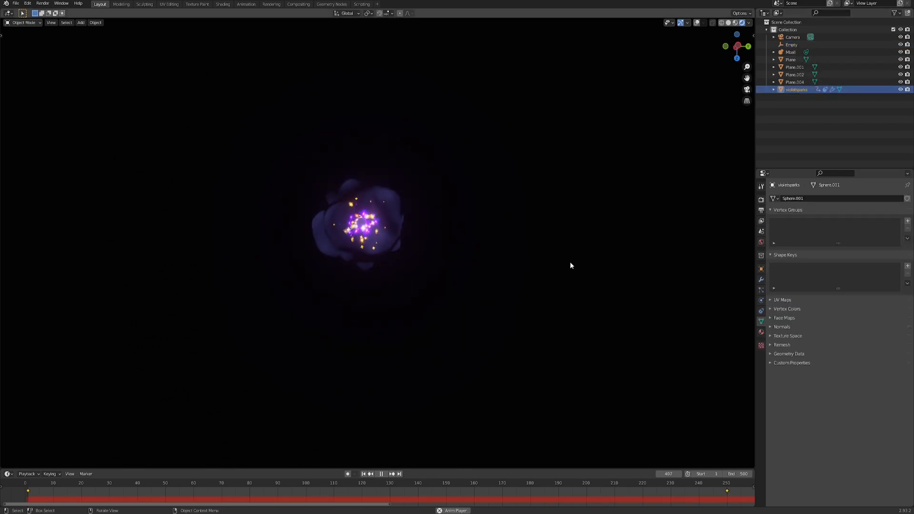
{"action": "left_click", "coordinate": [791, 45]}
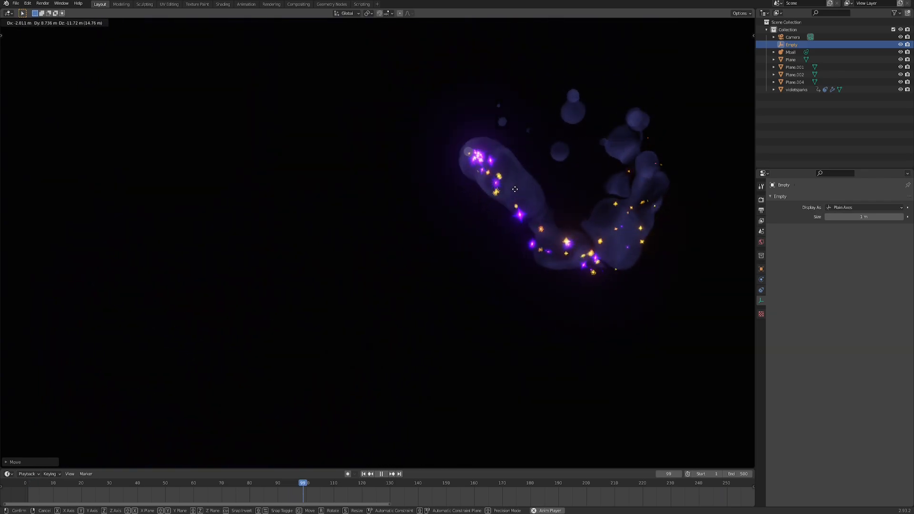
{"action": "mouse_move", "coordinate": [297, 165]}
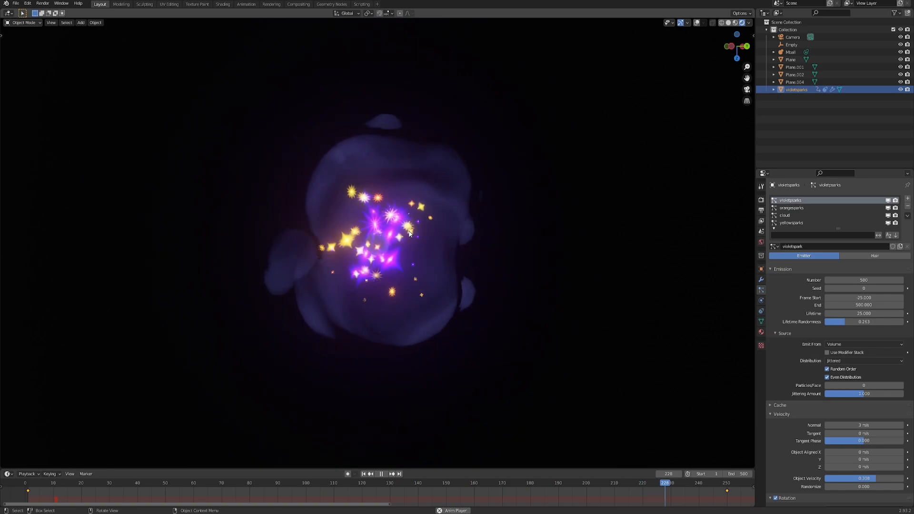
Inspect the cloud particle system, then select the Mball cloud object to view its trail material nodes.
{"action": "left_click", "coordinate": [381, 473]}
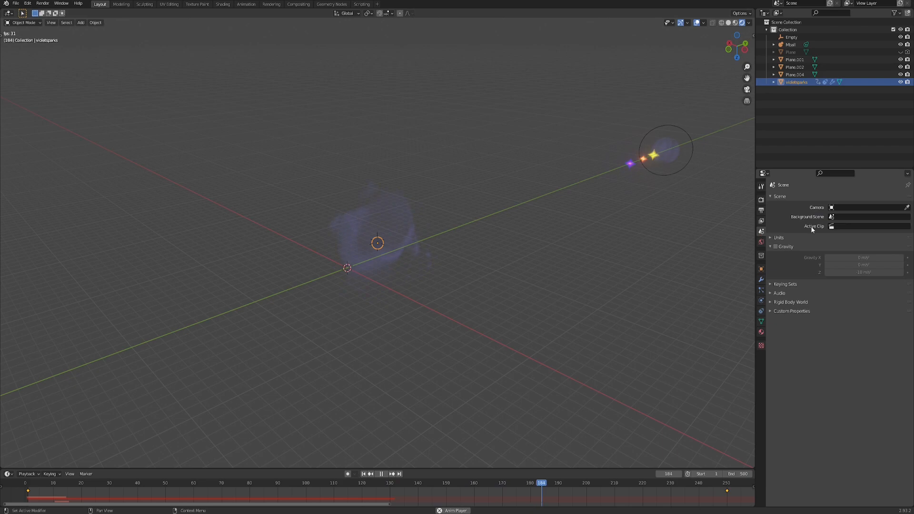
{"action": "left_click", "coordinate": [712, 482]}
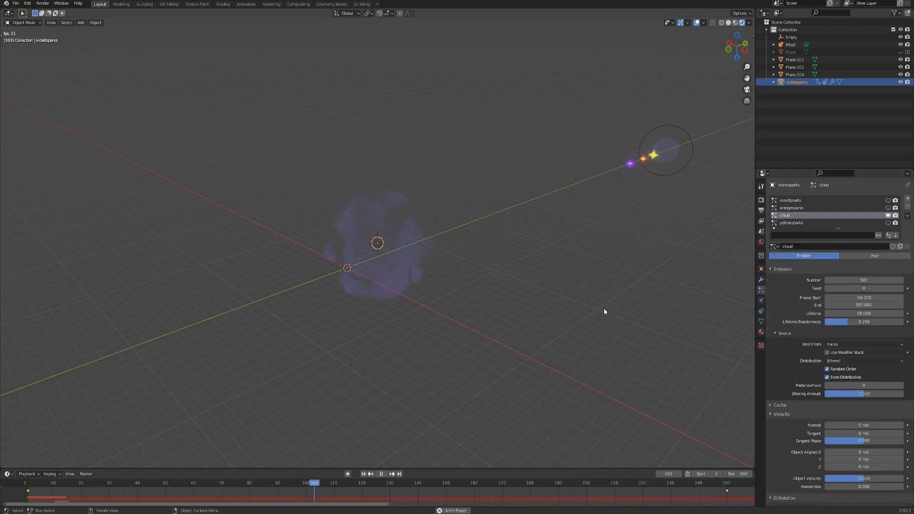
{"action": "left_click", "coordinate": [381, 473]}
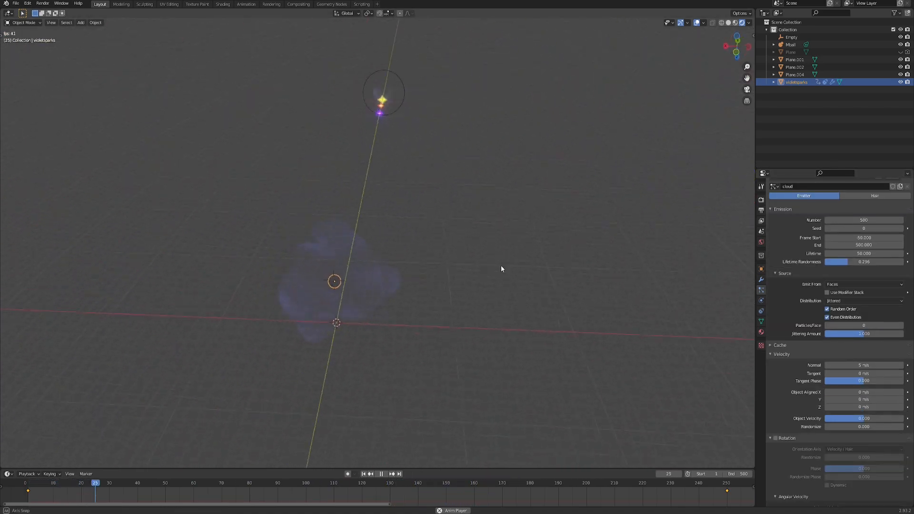
{"action": "left_click", "coordinate": [413, 483]}
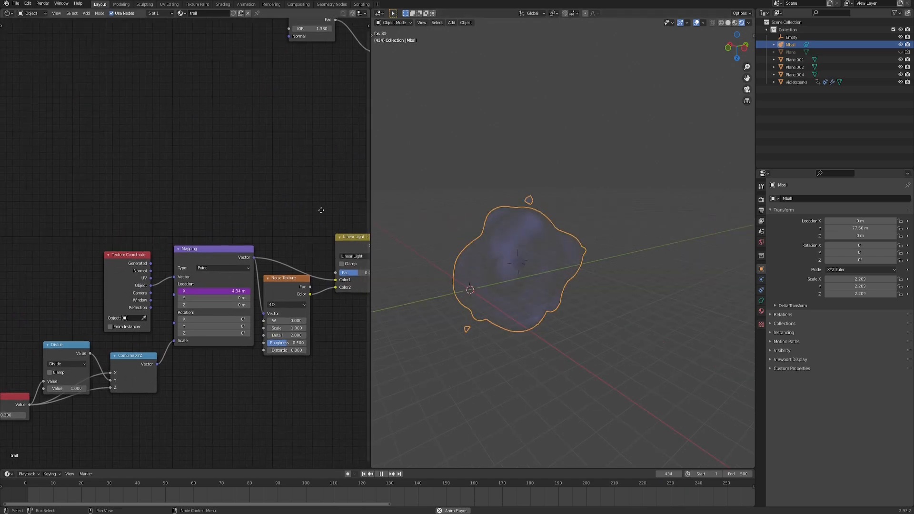
Mix a Transparent BSDF with a lilac Emission via a Subtract-driven Mix Shader and play the animation.
{"action": "left_click", "coordinate": [467, 482]}
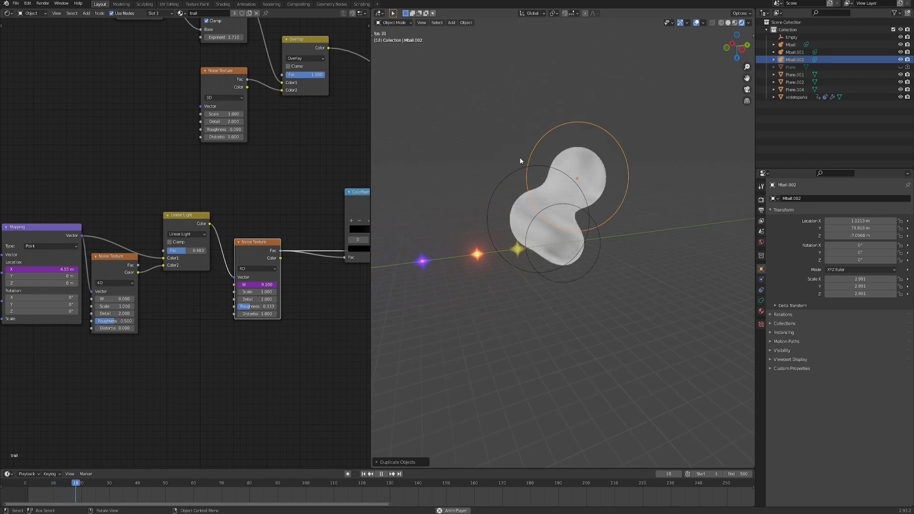
{"action": "left_click", "coordinate": [294, 482]}
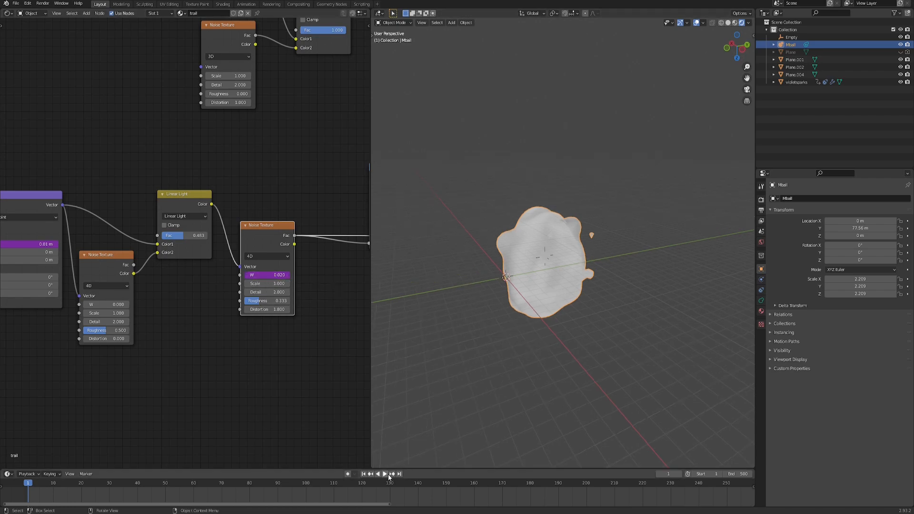
{"action": "left_click", "coordinate": [384, 473]}
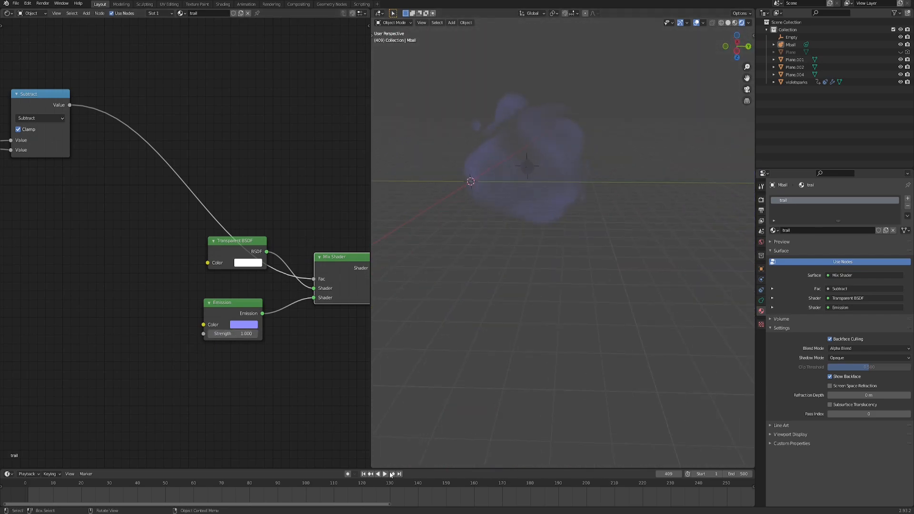
Select violetsparks, raise its particle physics timestep, and show the cloud system settings.
{"action": "left_click", "coordinate": [384, 473]}
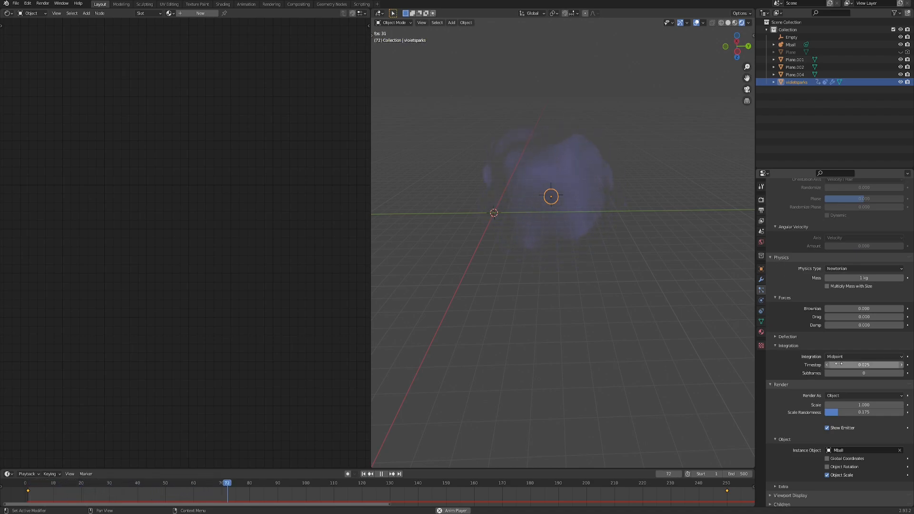
{"action": "left_click", "coordinate": [388, 473]}
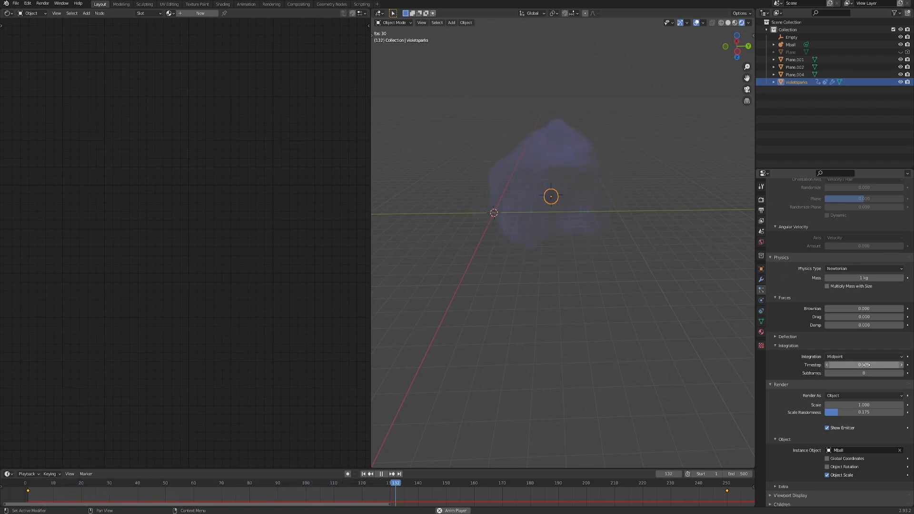
{"action": "left_click", "coordinate": [224, 483]}
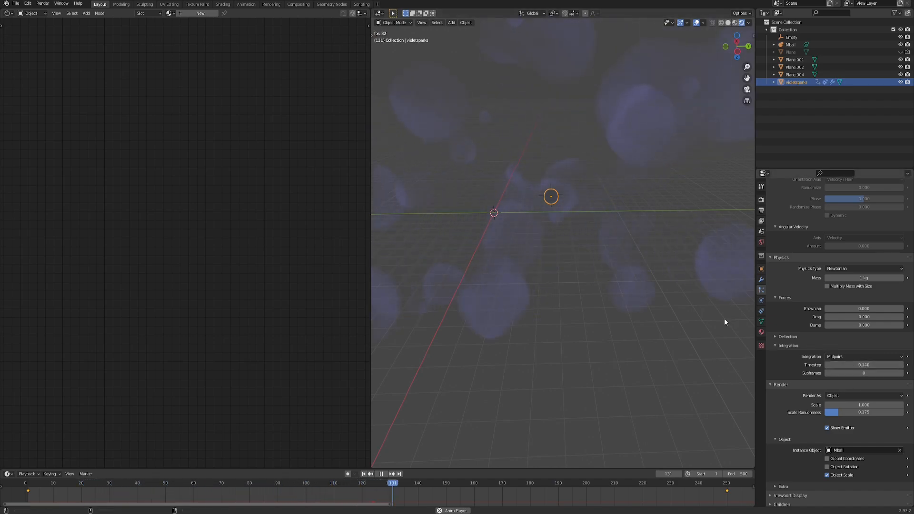
{"action": "left_click", "coordinate": [381, 473]}
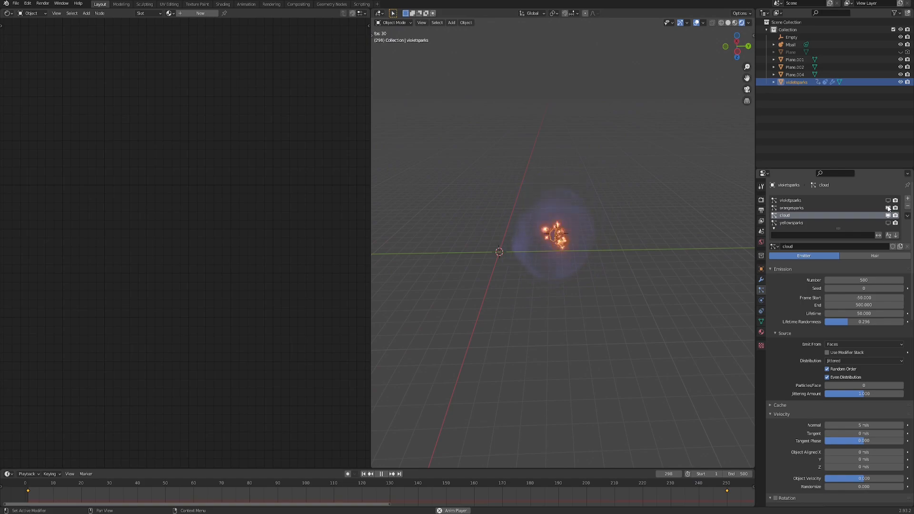
Pause playback and browse the orangesparks particle settings.
{"action": "key", "text": "Space"}
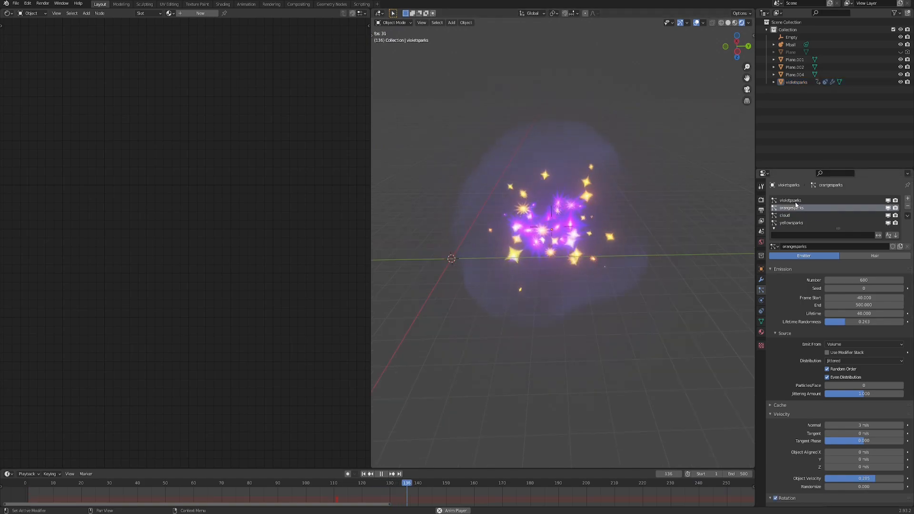
{"action": "left_click", "coordinate": [398, 473]}
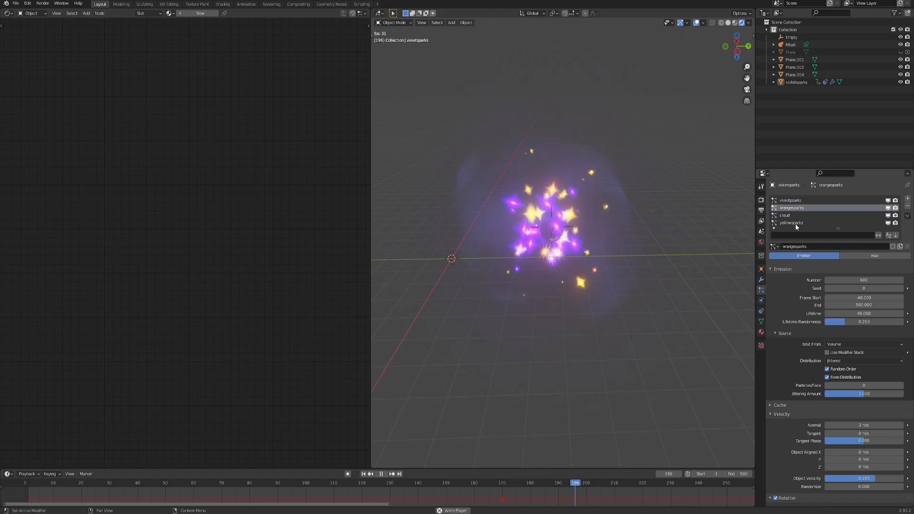
{"action": "left_click", "coordinate": [790, 223]}
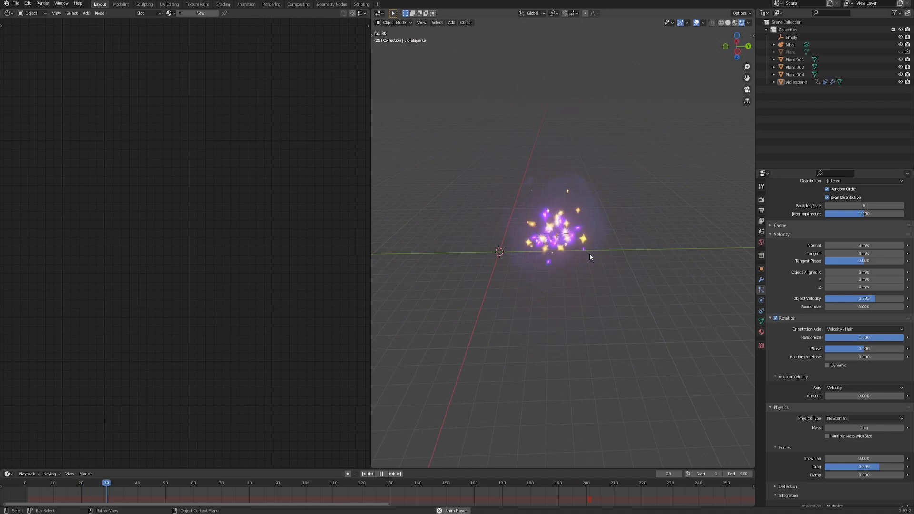
{"action": "left_click", "coordinate": [275, 482]}
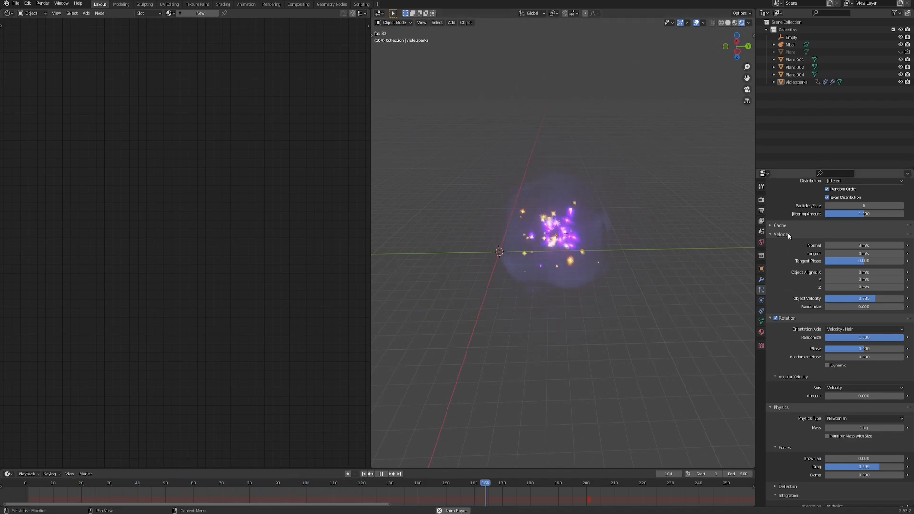
Show the yellowsparks settings, then select Plane.003 to view its yellowspark.001 material.
{"action": "left_click", "coordinate": [791, 37]}
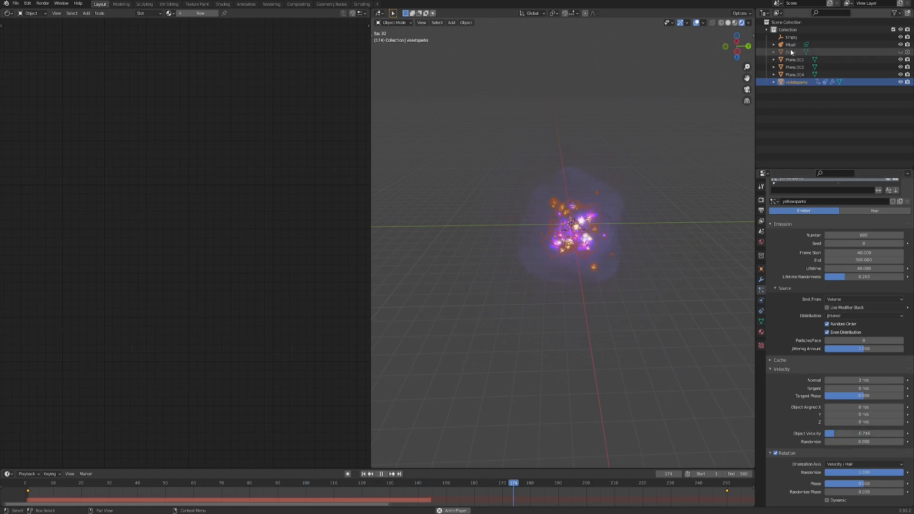
{"action": "left_click", "coordinate": [791, 37]}
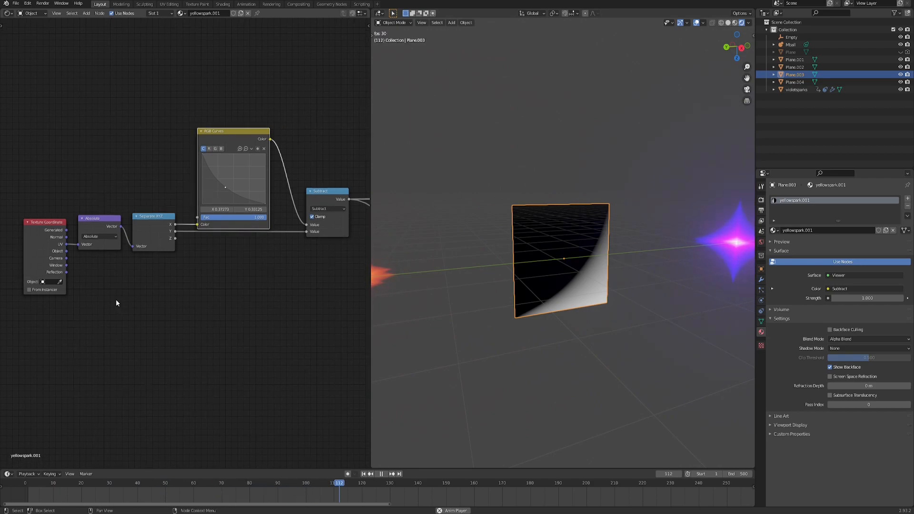
Reshape the RGB Curves to widen the white gradient and chain it through Subtract to the output.
{"action": "left_click", "coordinate": [380, 473]}
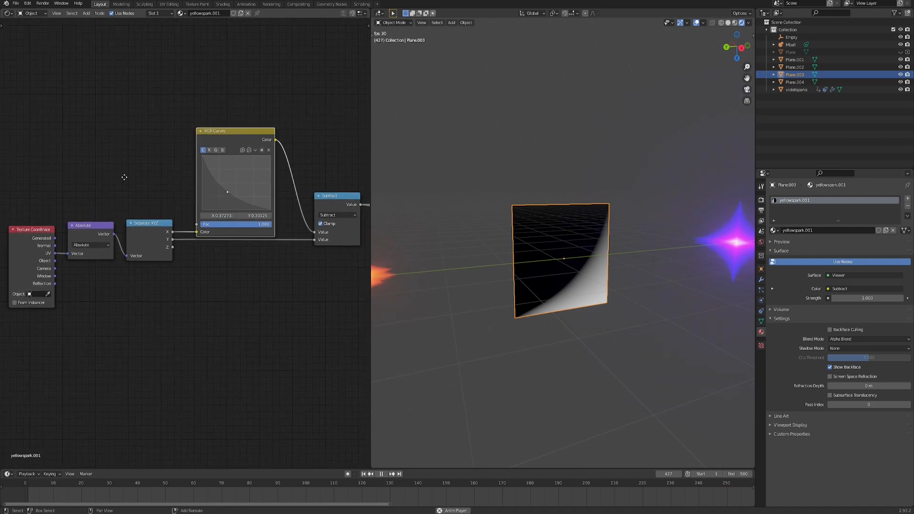
{"action": "left_click", "coordinate": [158, 482]}
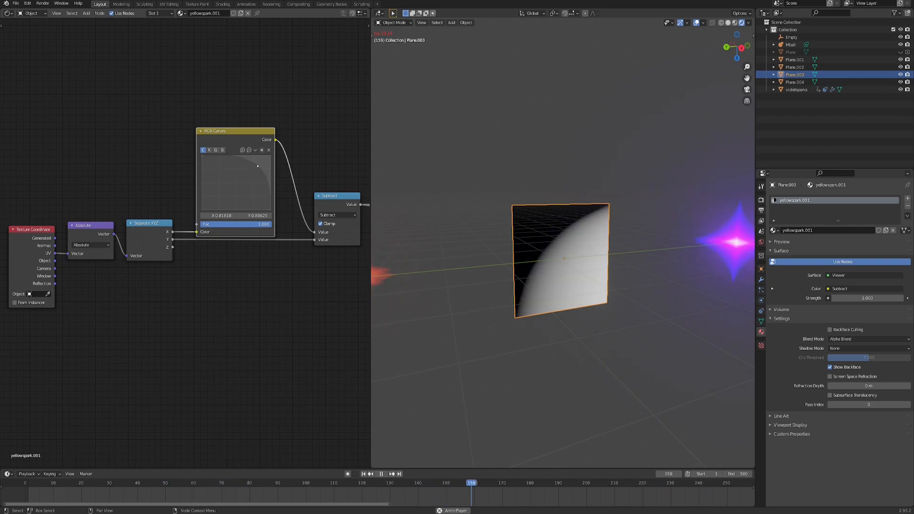
{"action": "left_click", "coordinate": [390, 473]}
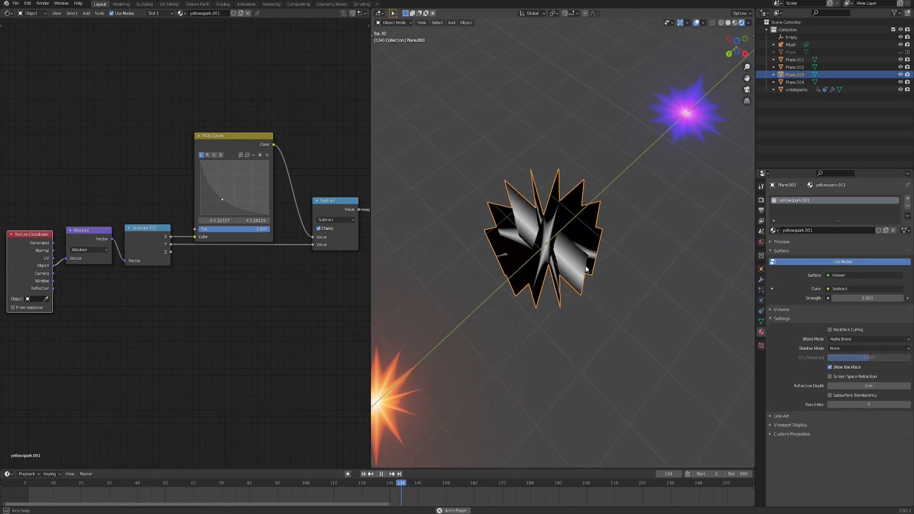
{"action": "left_click", "coordinate": [133, 483]}
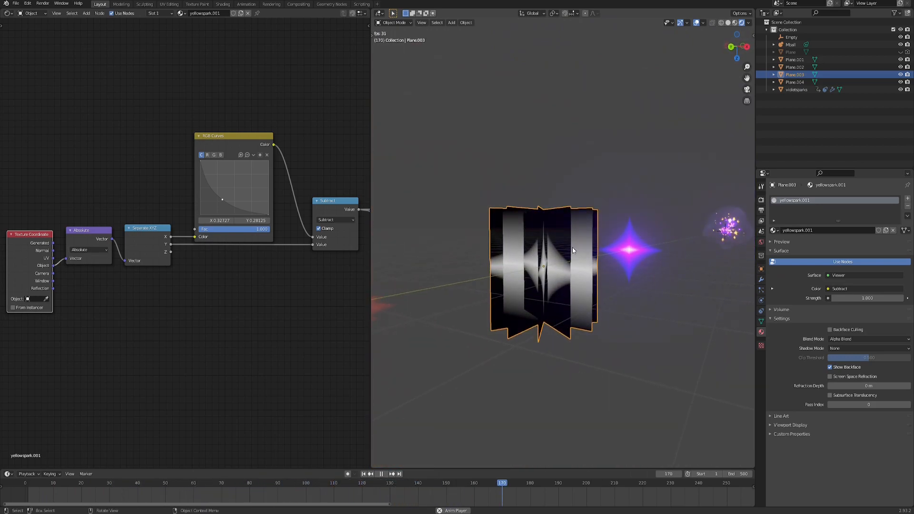
{"action": "left_click", "coordinate": [382, 473]}
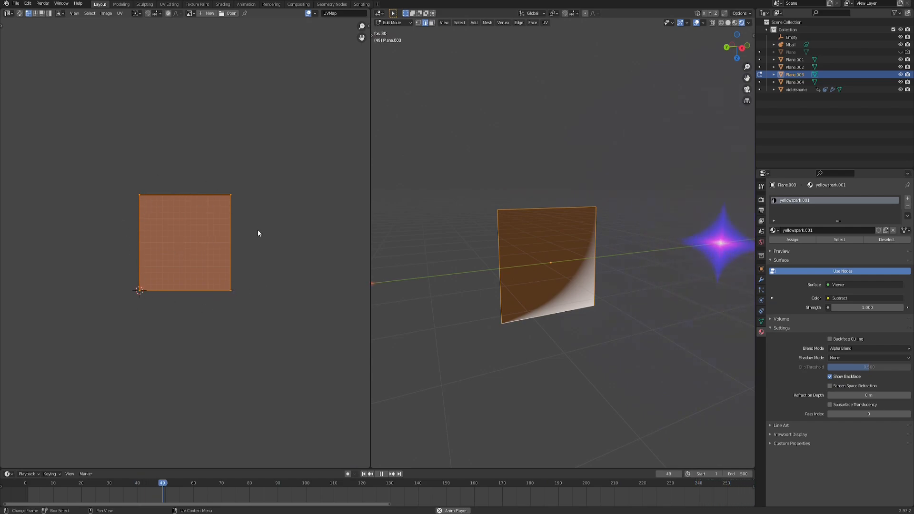
Scale the plane's UVs up and shift them so the four-pointed star sits centred.
{"action": "key", "text": "s"}
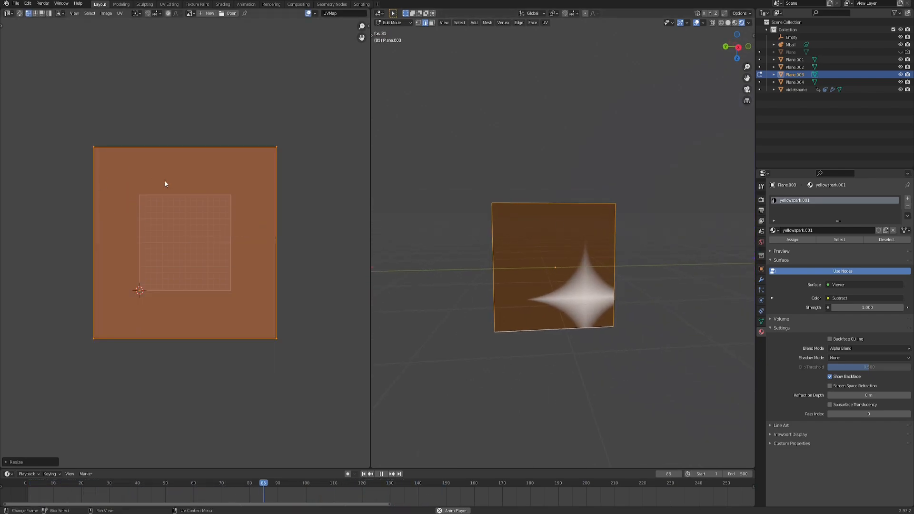
{"action": "left_click", "coordinate": [487, 482]}
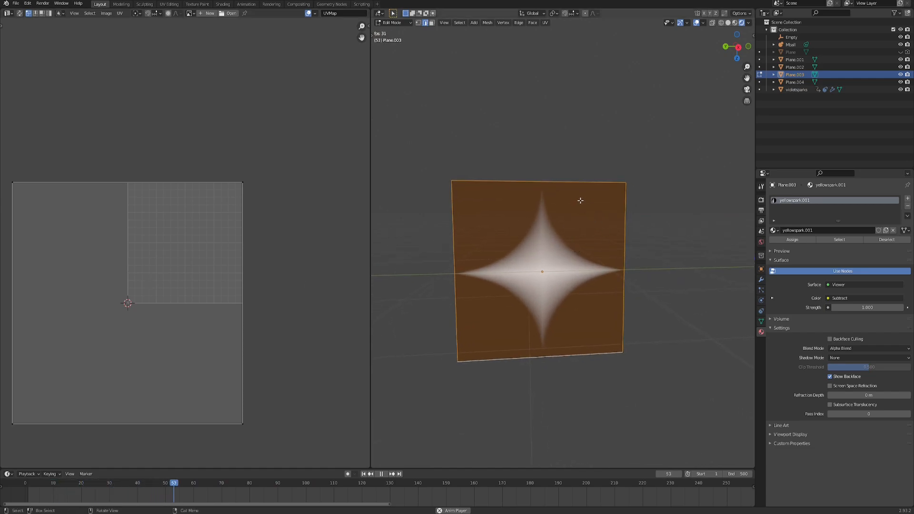
{"action": "left_click", "coordinate": [342, 483]}
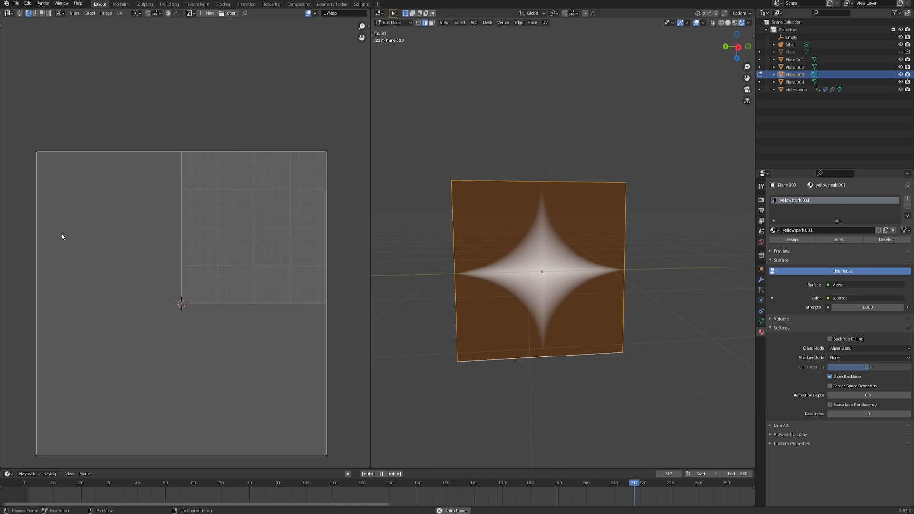
Return to Object Mode to view the white star on the plane.
{"action": "key", "text": "Tab"}
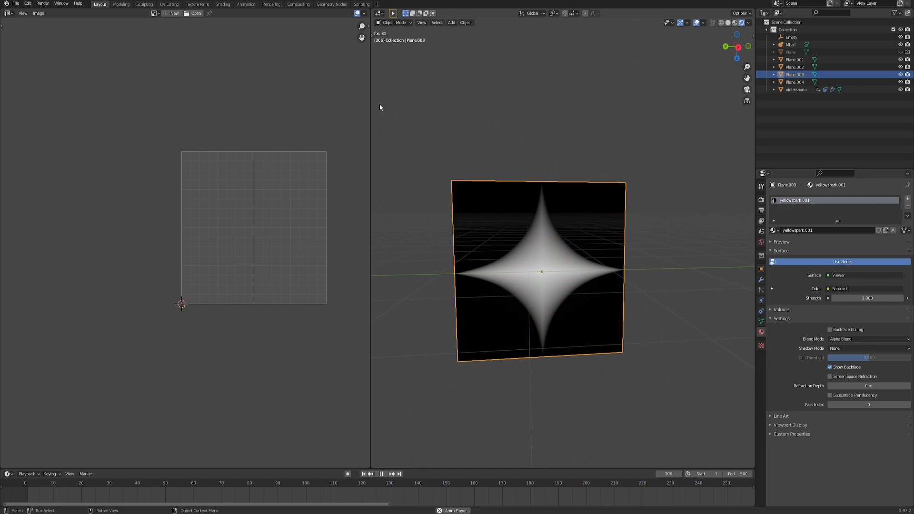
{"action": "mouse_move", "coordinate": [538, 240]}
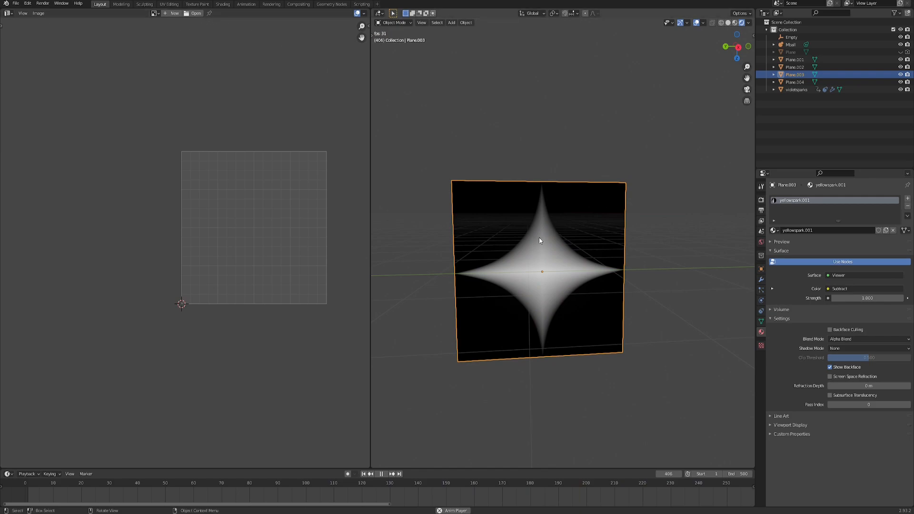
{"action": "left_click", "coordinate": [381, 473]}
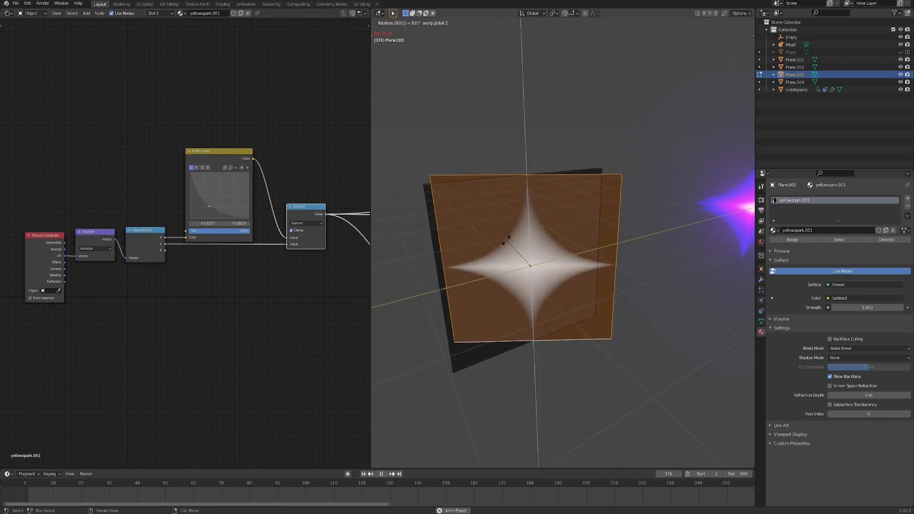
Confirm the 90° rotation of Plane.003 around the global Z axis.
{"action": "key", "text": "Tab"}
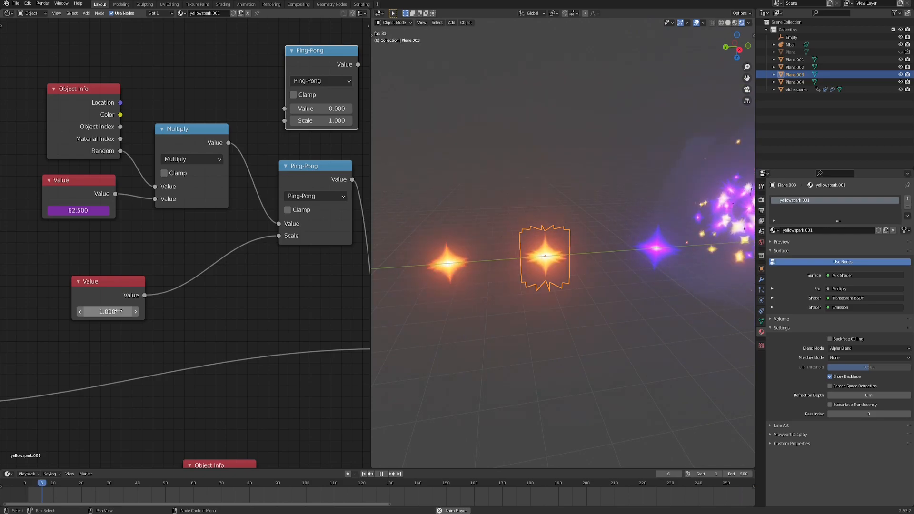
Set the blink multiplier Value to 56.375 feeding Object Info Random into Ping-Pong.
{"action": "left_click", "coordinate": [382, 473]}
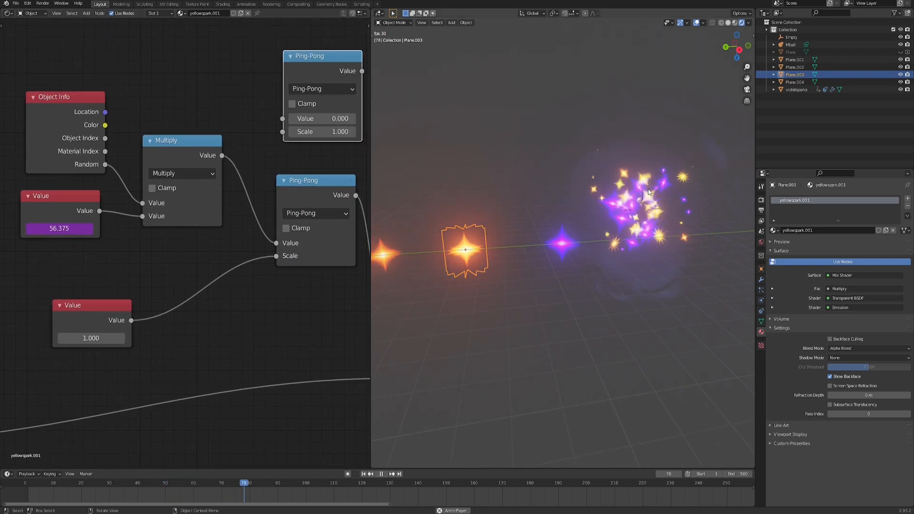
{"action": "left_click", "coordinate": [565, 482]}
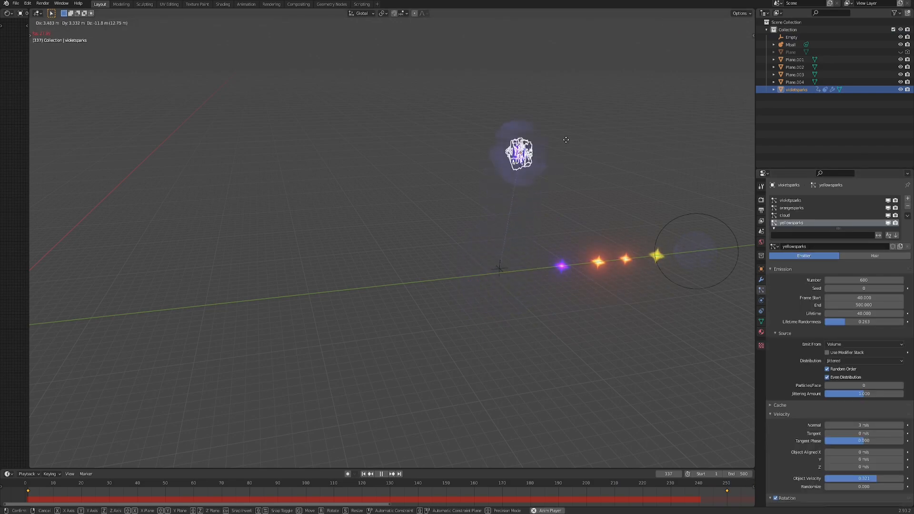
Place the sparks emitter at its new position in the air, away from the star planes.
{"action": "left_click", "coordinate": [470, 149]}
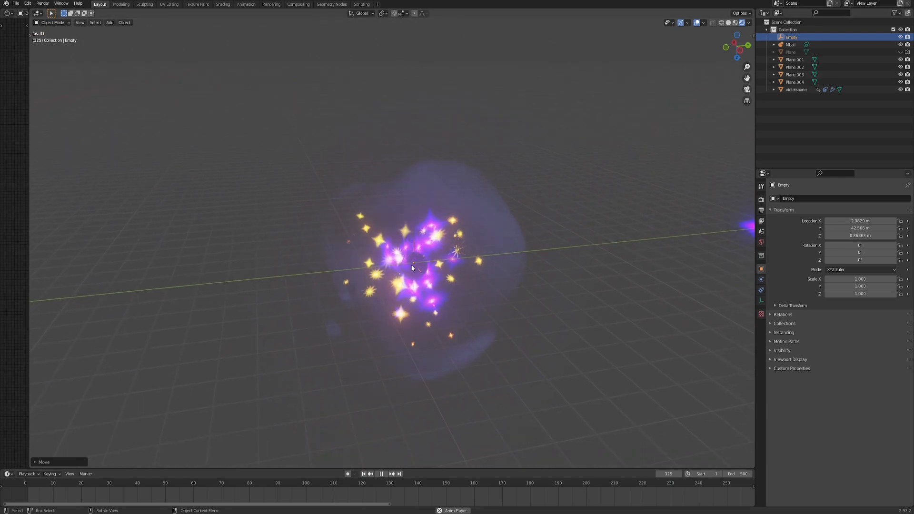
Give the sparks emitter a Child Of constraint targeting the Empty, then select the Empty.
{"action": "left_click", "coordinate": [457, 483]}
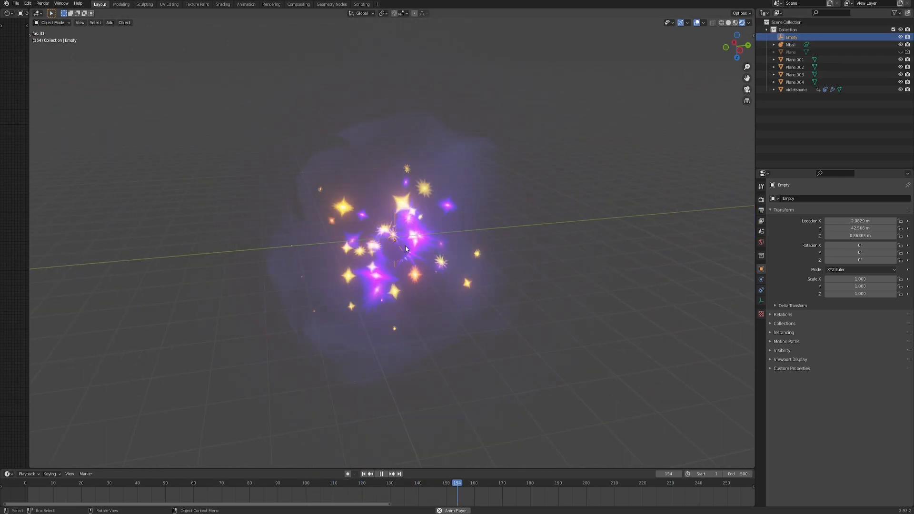
{"action": "left_click", "coordinate": [796, 89]}
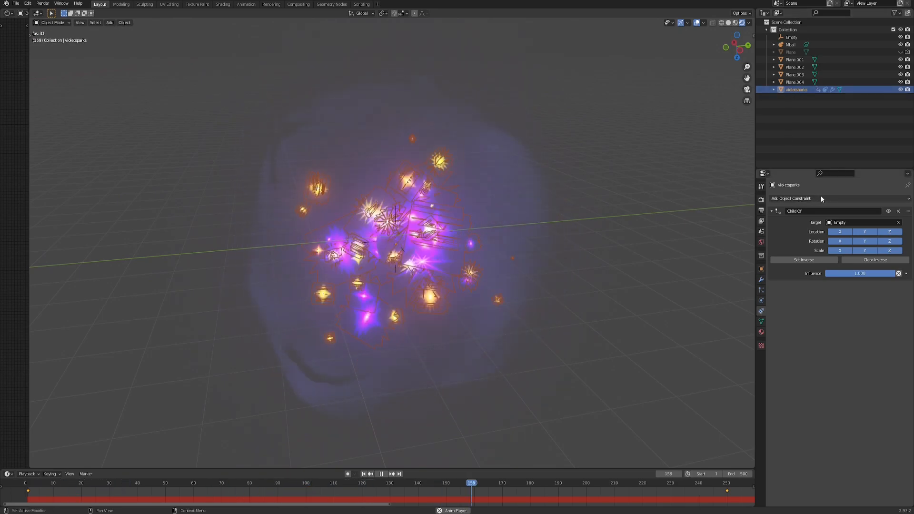
{"action": "left_click", "coordinate": [667, 483]}
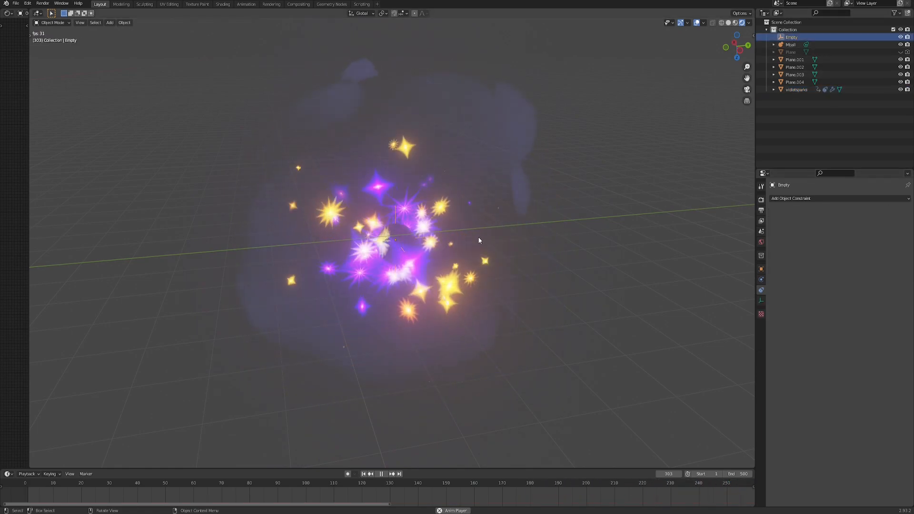
Move the Empty across the viewport during playback so the sparks and smoke trail behind it.
{"action": "key", "text": "g"}
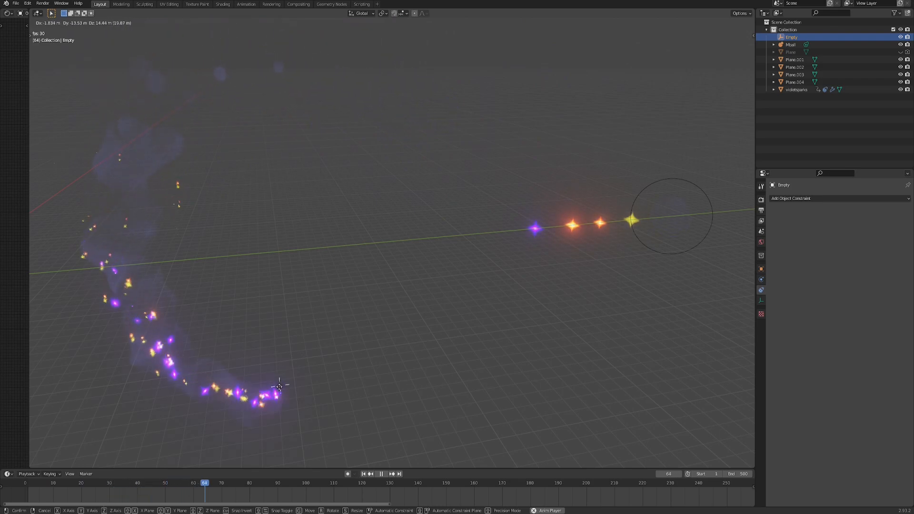
{"action": "left_click", "coordinate": [381, 473]}
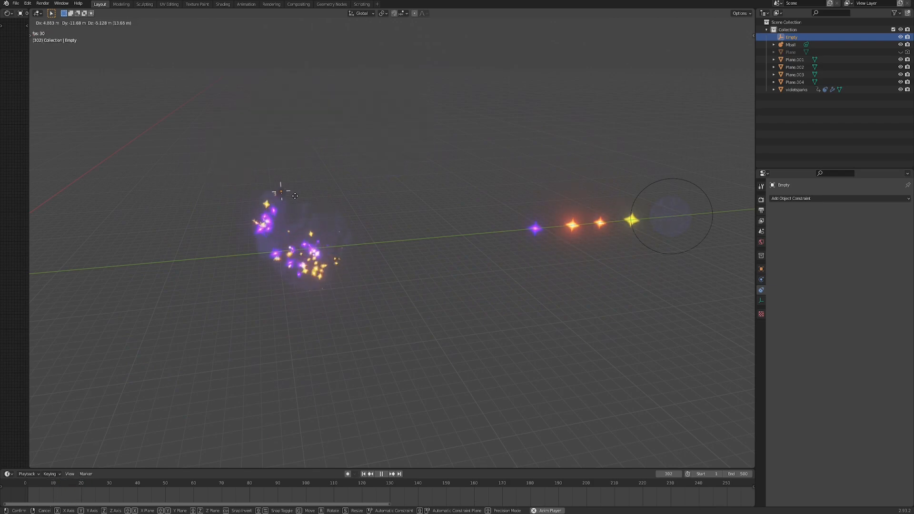
Set the Empty down and scrub playback to watch the spark cloud settle around it.
{"action": "left_click", "coordinate": [530, 201]}
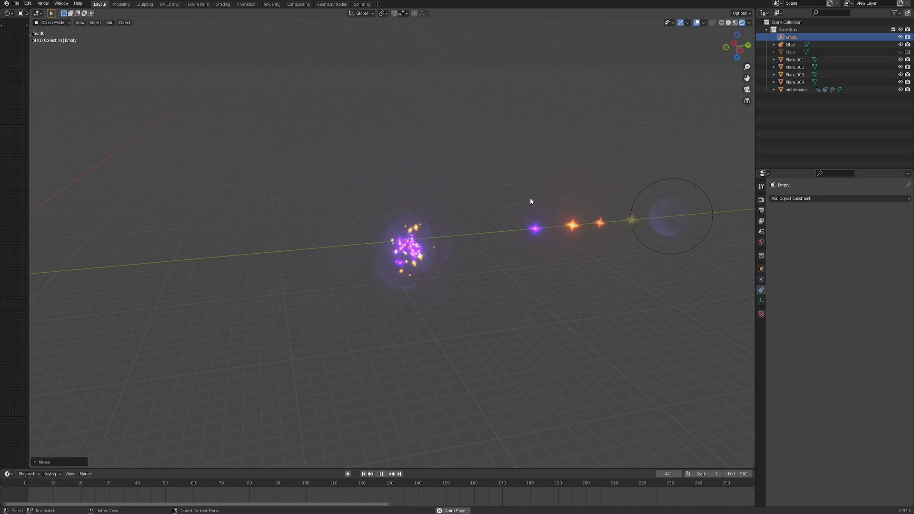
{"action": "left_click", "coordinate": [181, 482]}
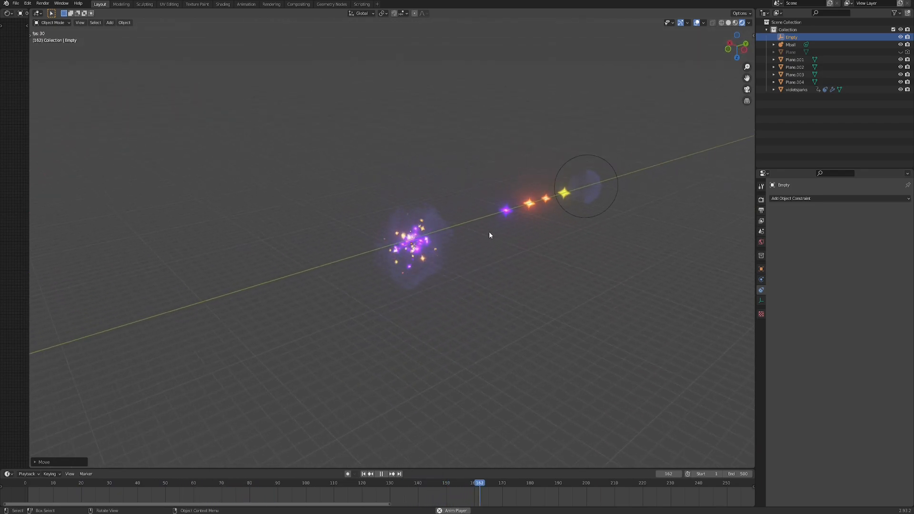
{"action": "left_click", "coordinate": [379, 473]}
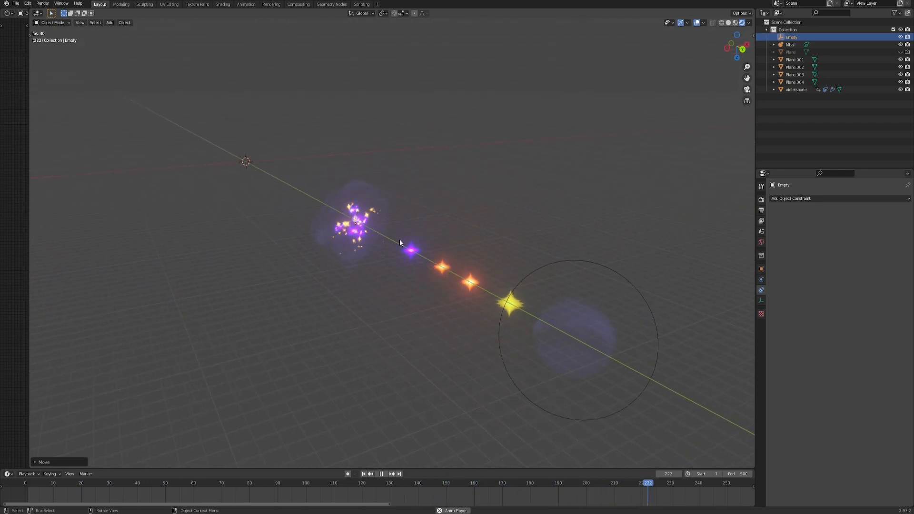
{"action": "left_click", "coordinate": [382, 473]}
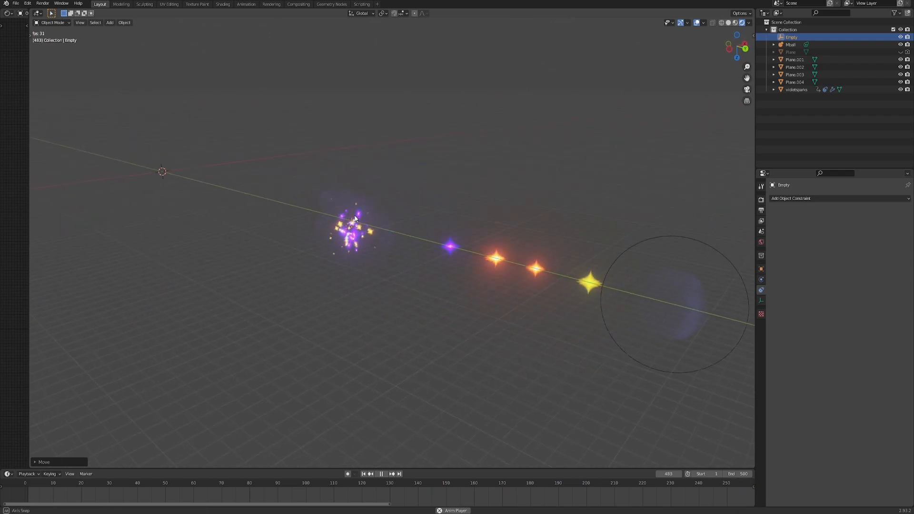
Relocate the Empty again during playback, checking the glowing particles keep following it.
{"action": "left_click", "coordinate": [588, 482]}
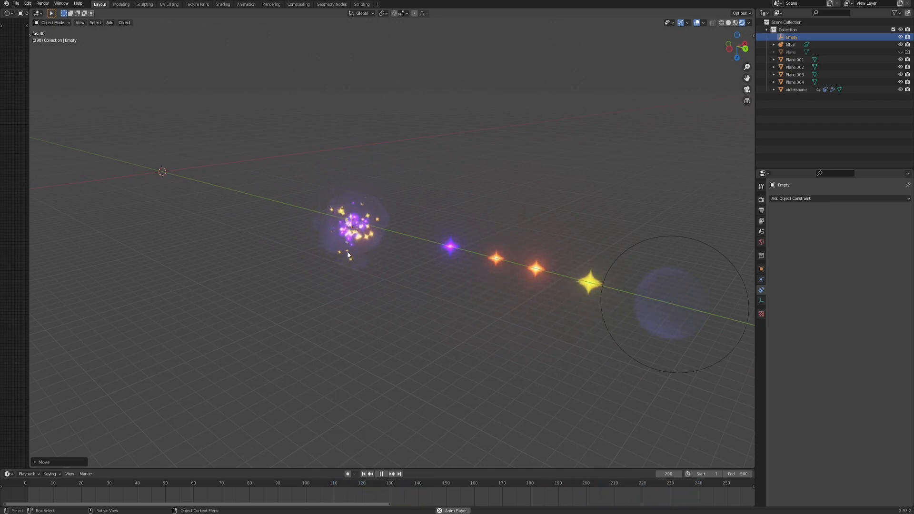
{"action": "left_click", "coordinate": [382, 474]}
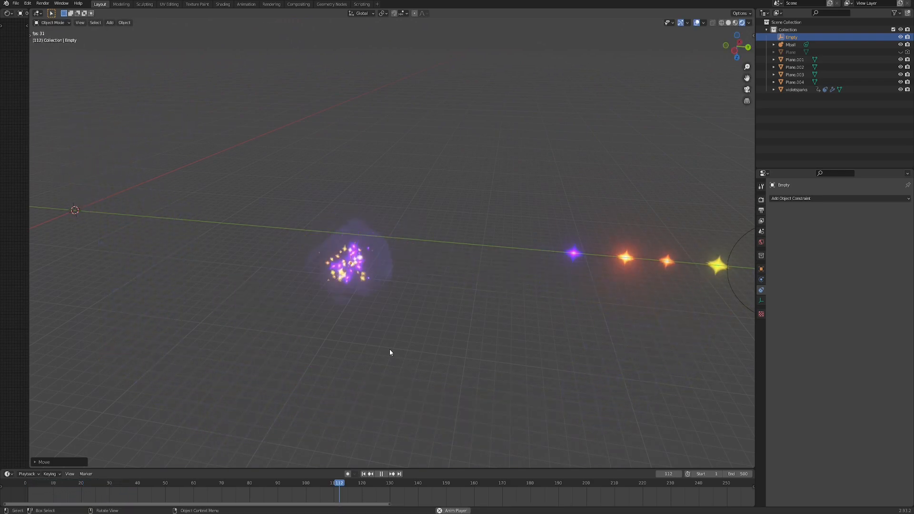
{"action": "left_click", "coordinate": [506, 482]}
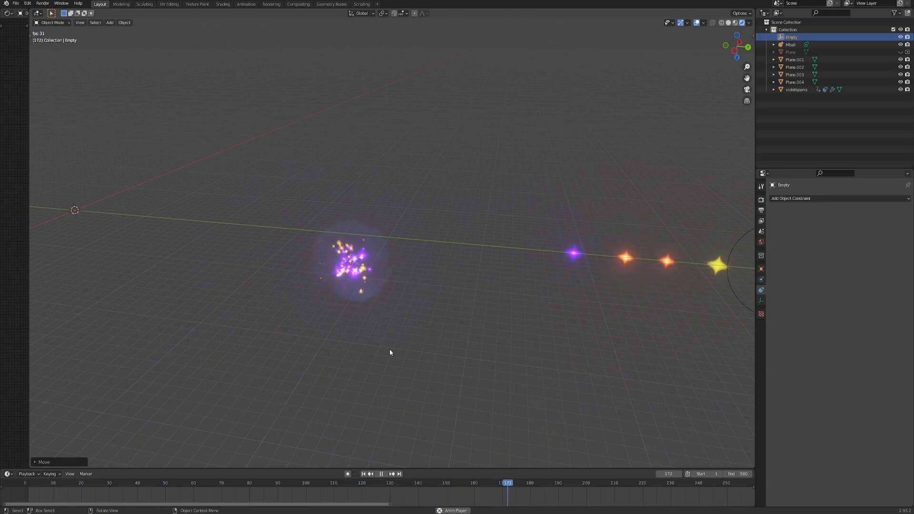